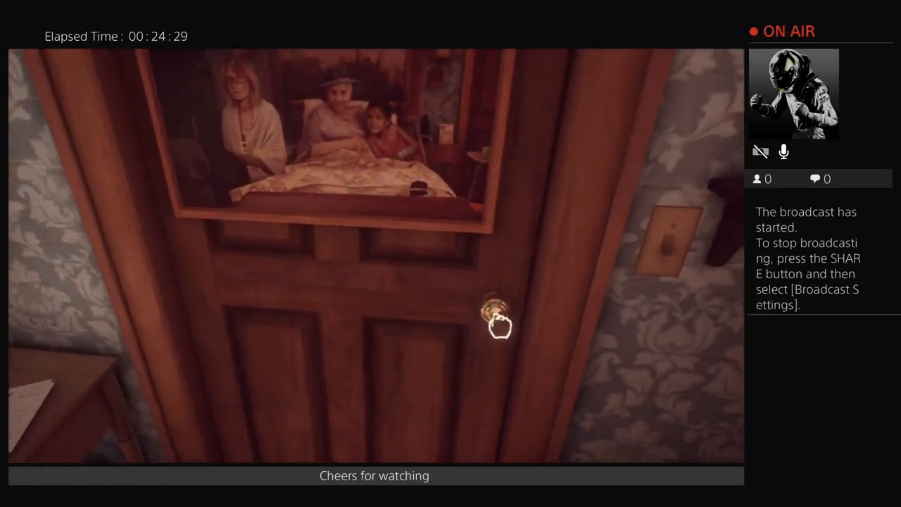
click(494, 310)
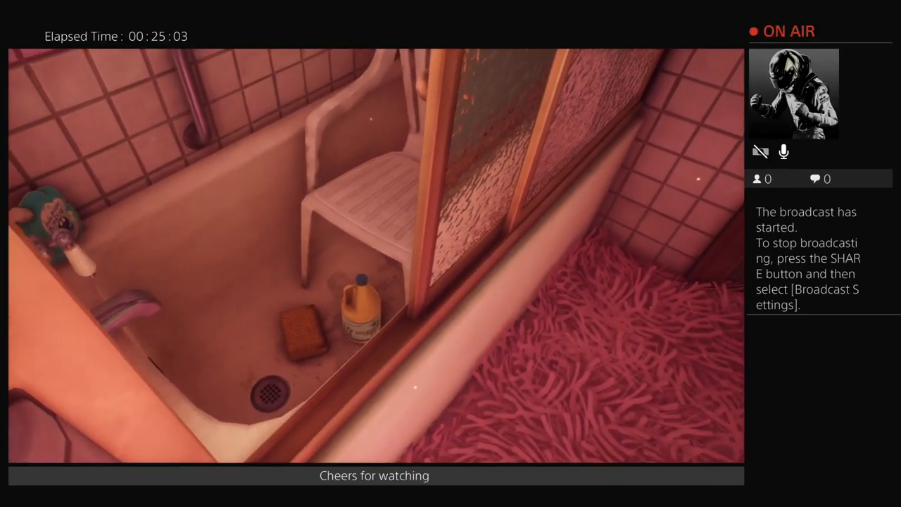
mouse_move(451, 254)
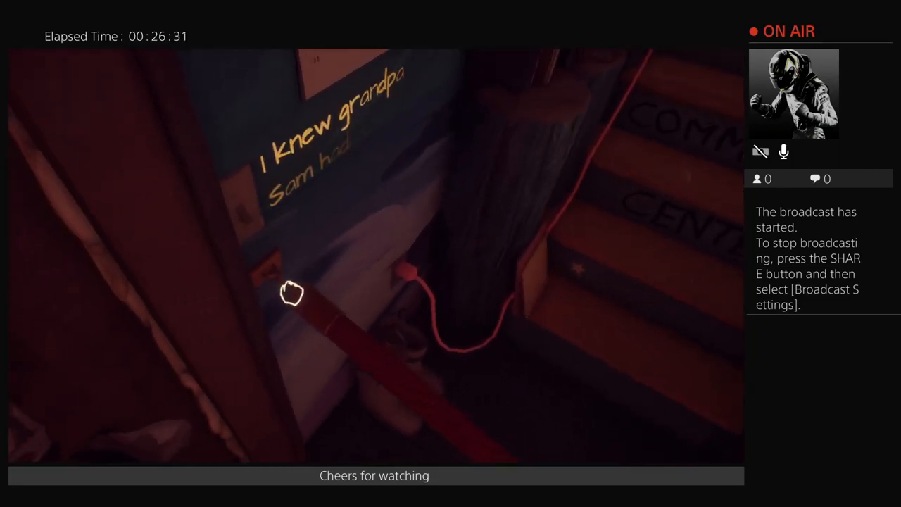
mouse_move(295, 297)
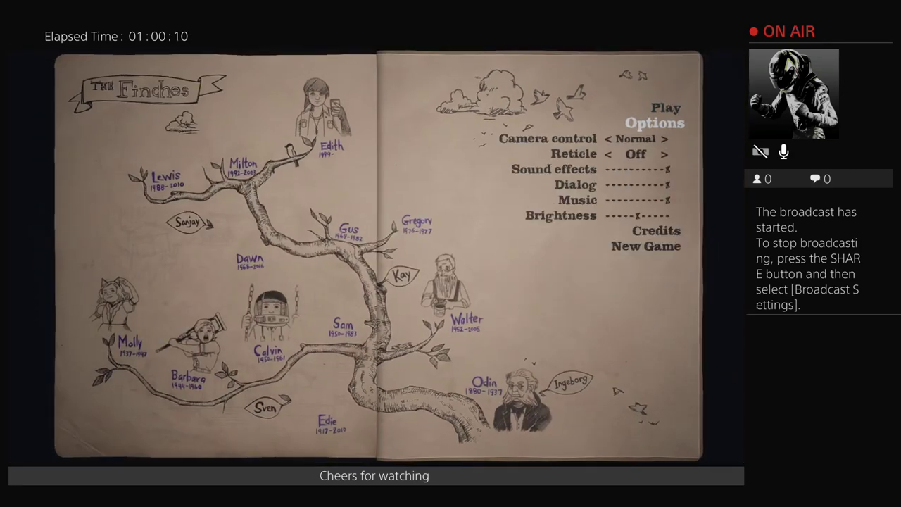
key(Up)
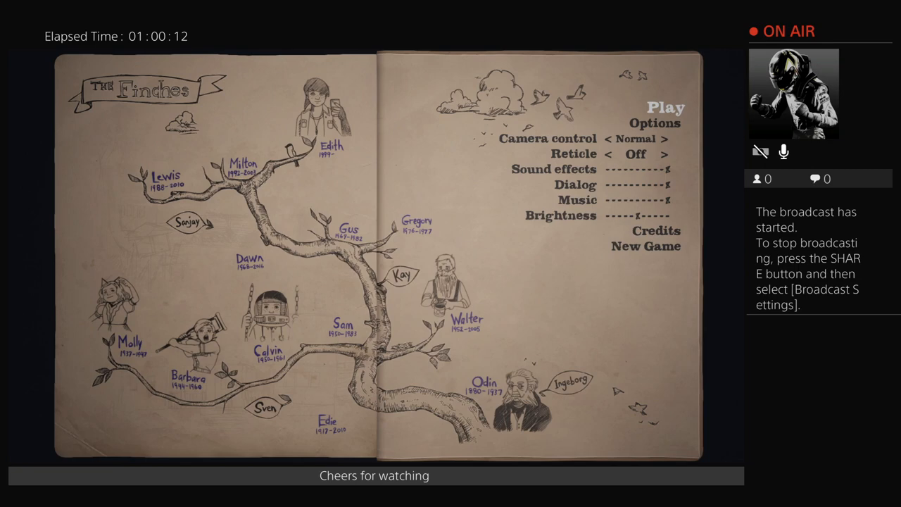
key(Down)
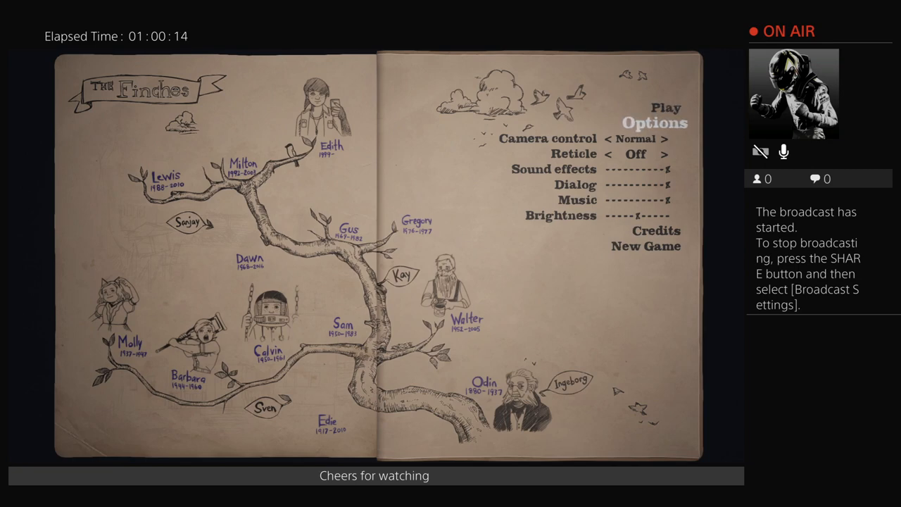